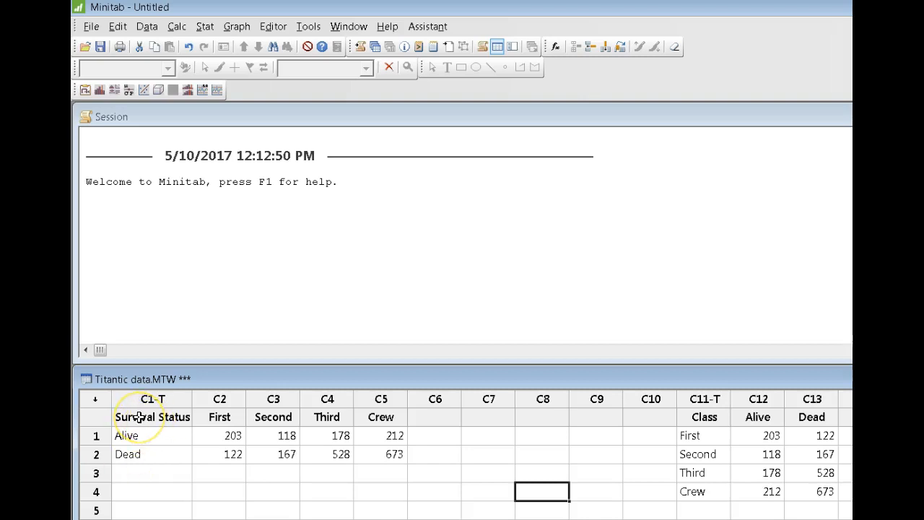
Review the worksheet's Survival Status labels and Alive counts across the passenger classes.
left_click(153, 416)
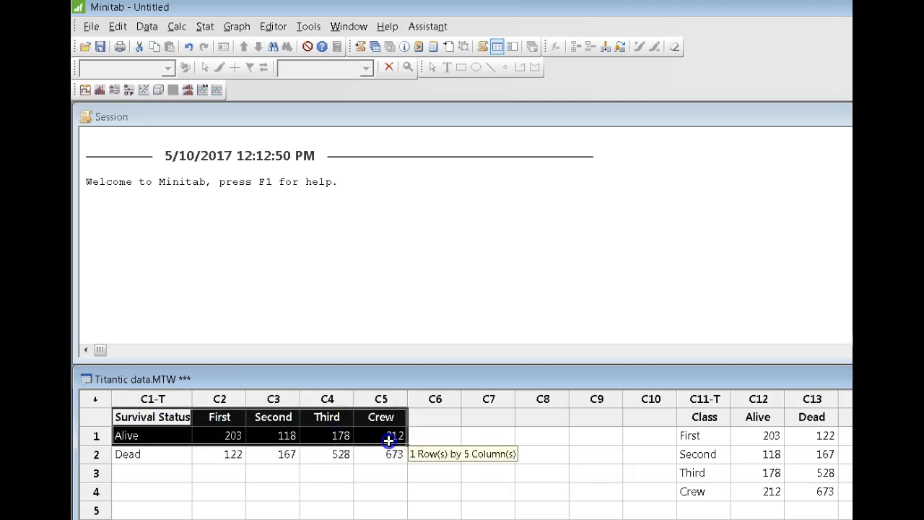
left_click_drag(381, 434, 394, 453)
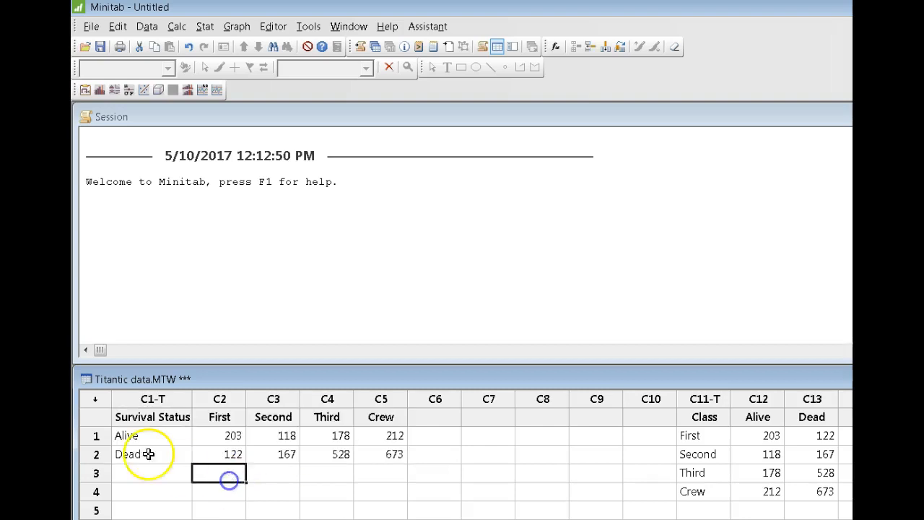
left_click_drag(127, 436, 339, 436)
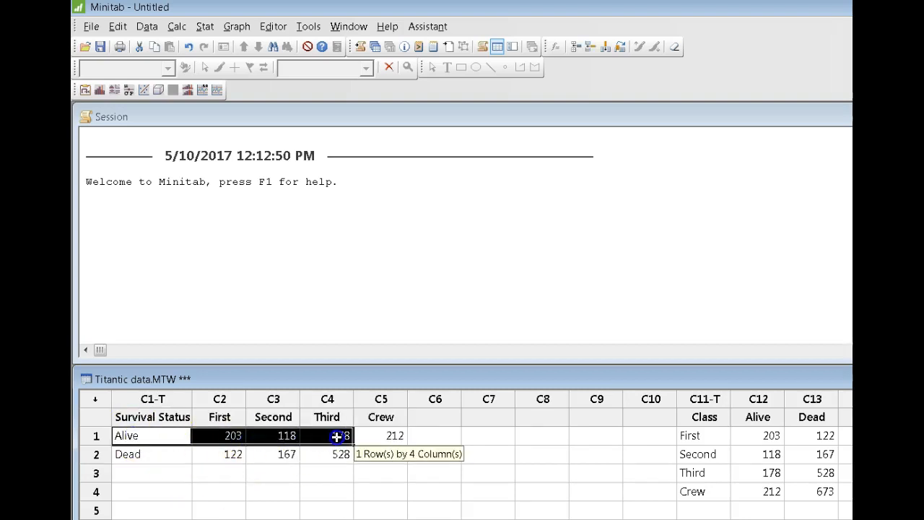
left_click_drag(339, 436, 354, 453)
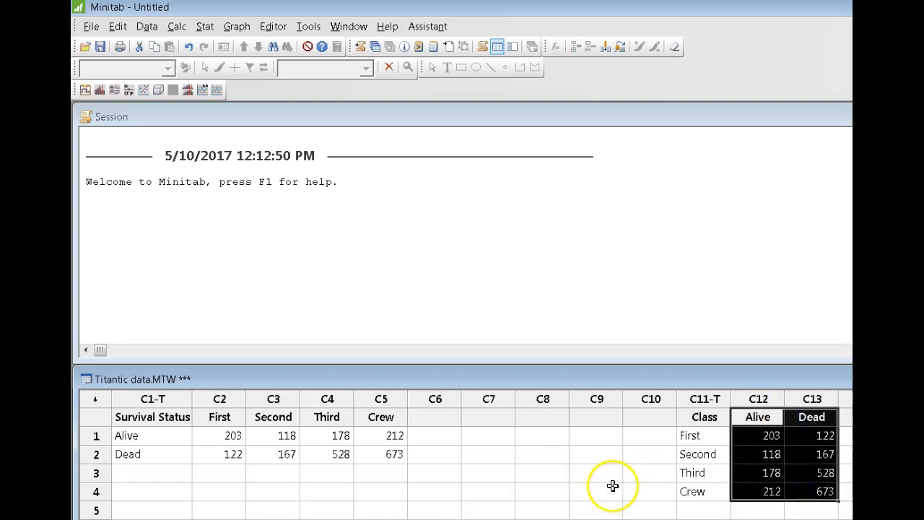
left_click(596, 491)
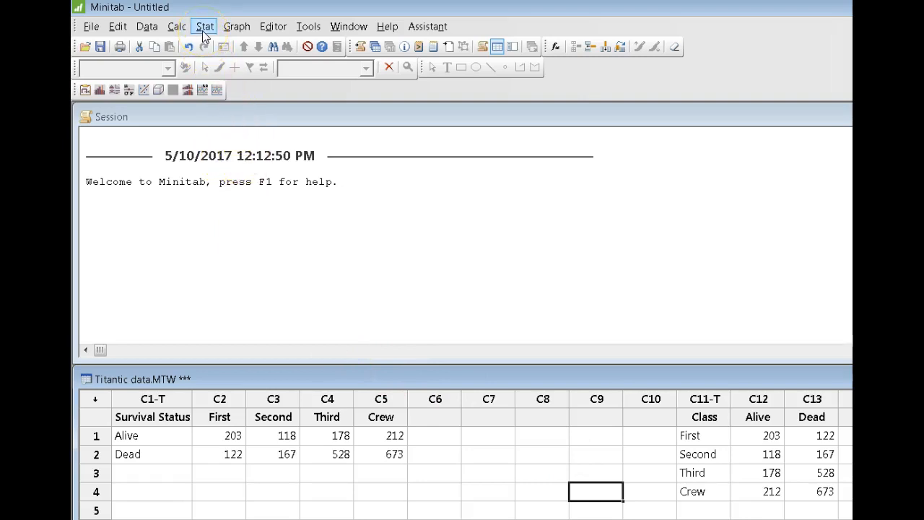
Start Stat > Tables > Cross Tabulation and Chi-Square.
left_click(205, 26)
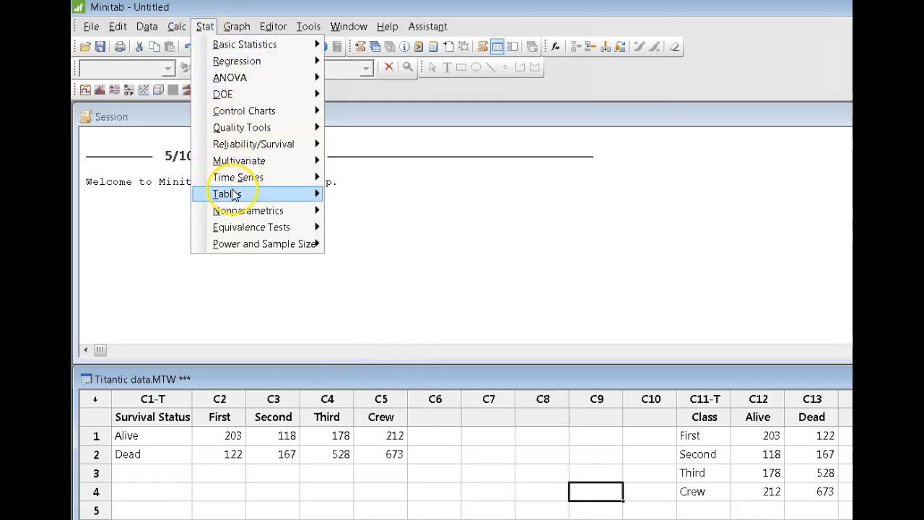
mouse_move(228, 193)
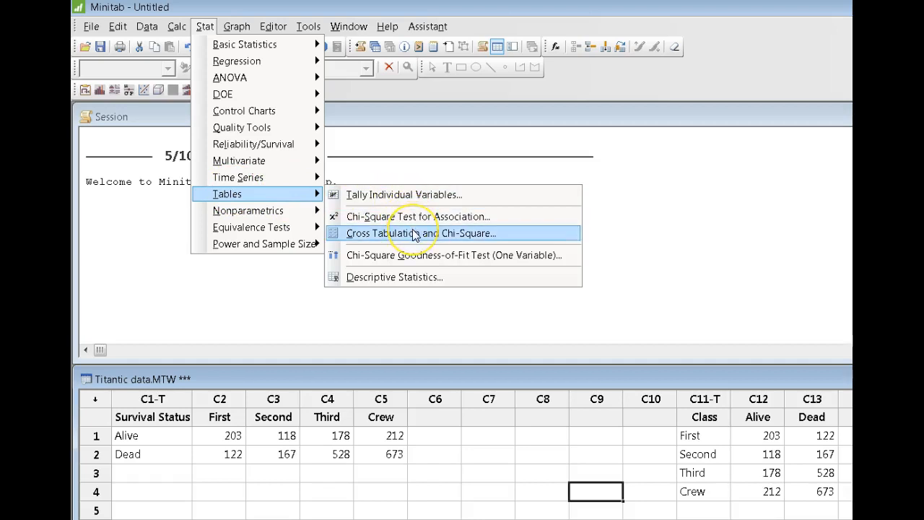
left_click(420, 233)
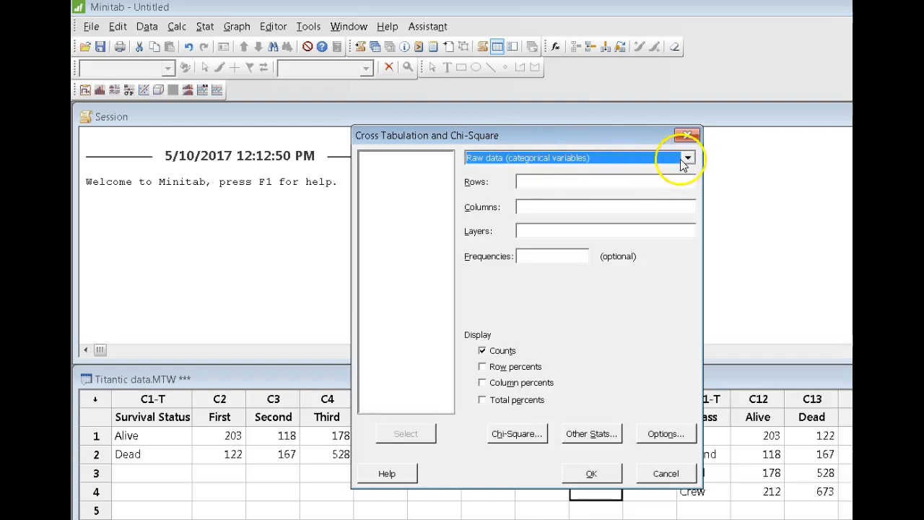
Use summarized two-way table data with columns First through Crew as the table.
left_click(687, 158)
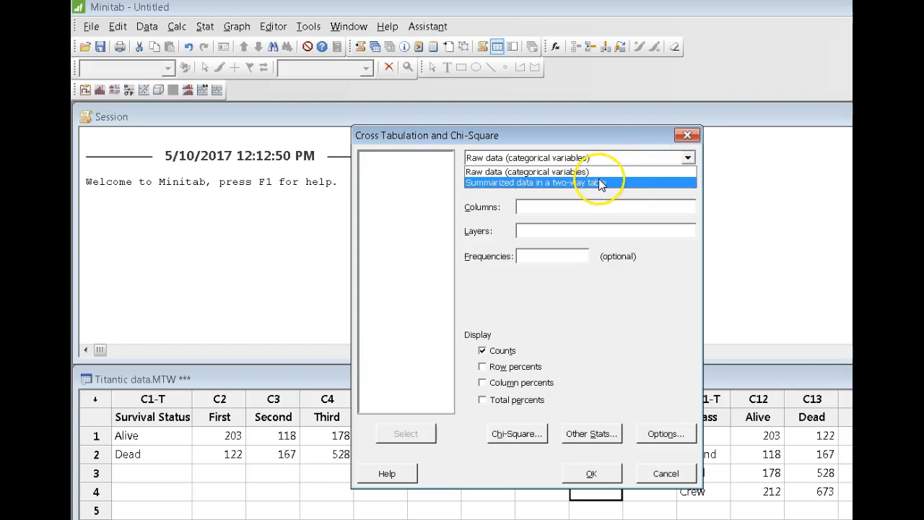
left_click(537, 182)
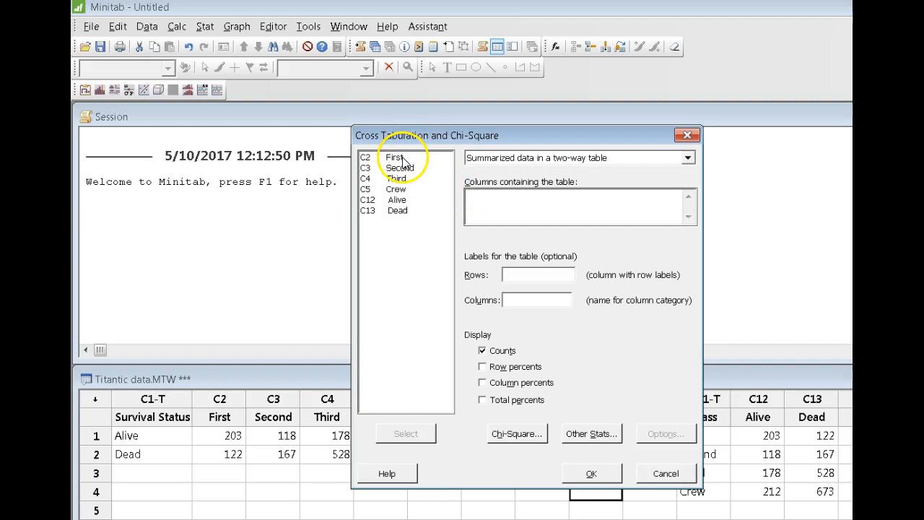
left_click(394, 162)
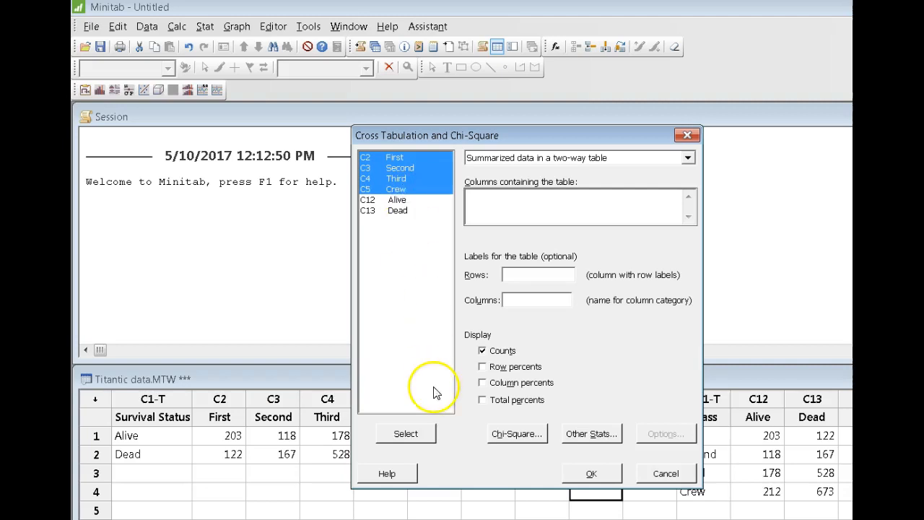
left_click(404, 433)
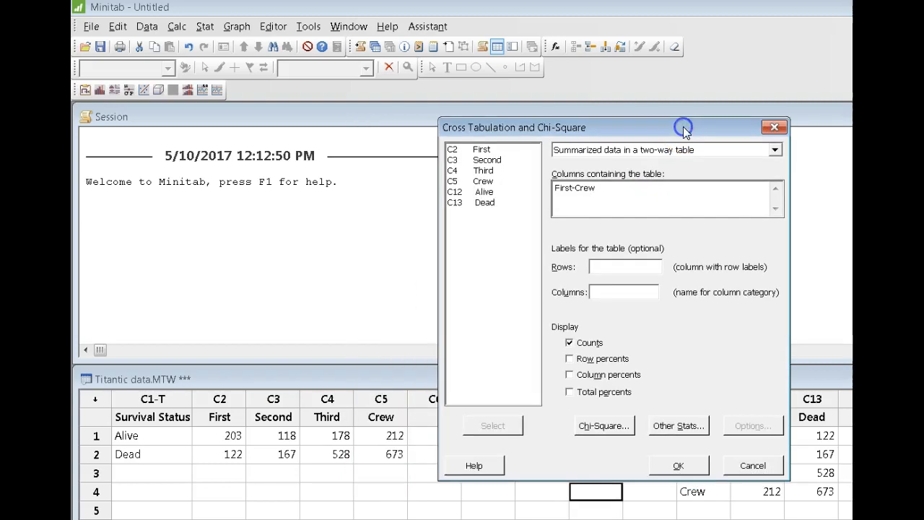
mouse_move(684, 131)
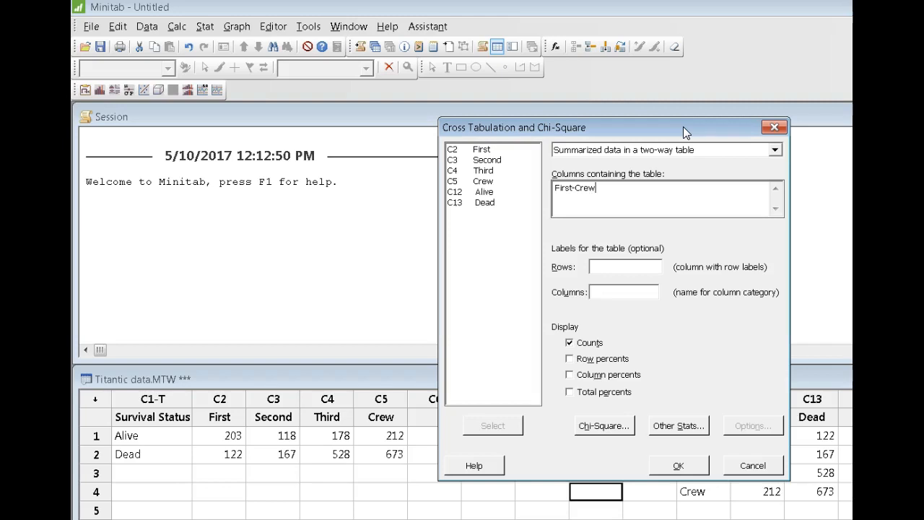
Set row labels to 'Survival Status' and name the column categories 'Class'.
left_click(623, 266)
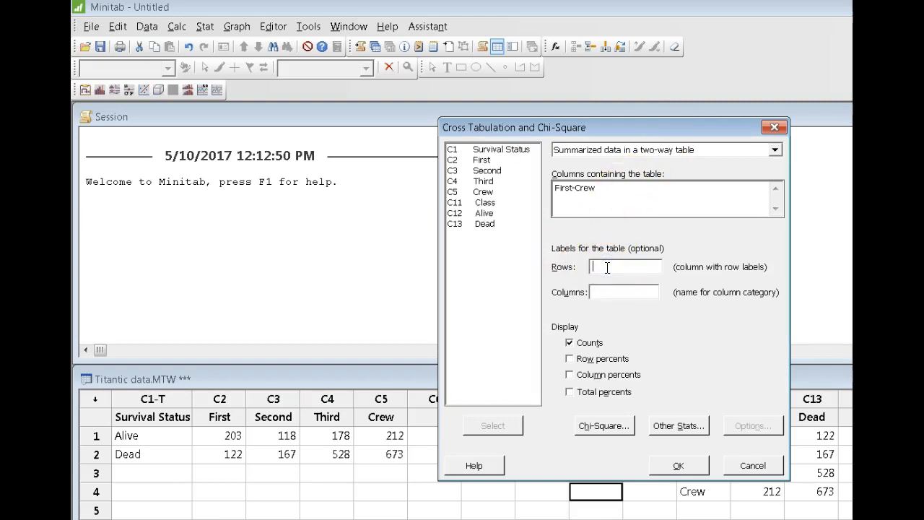
left_click(506, 149)
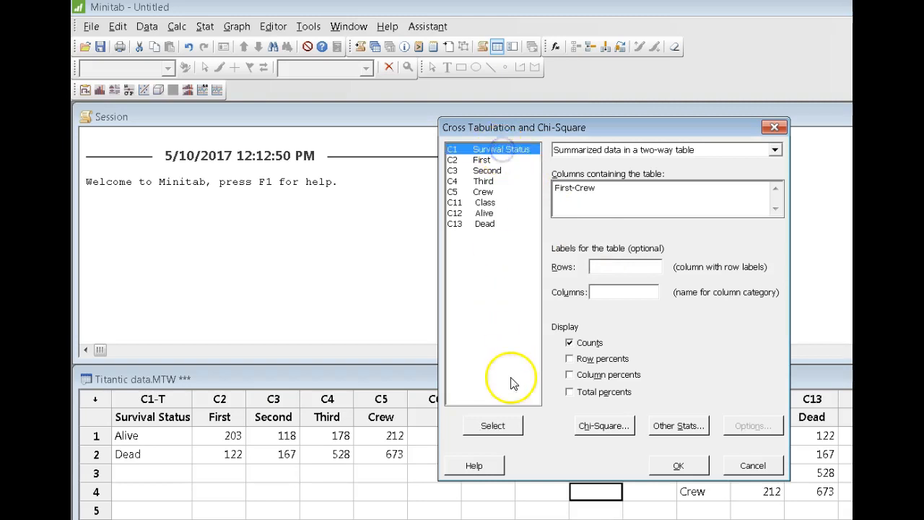
left_click(492, 424)
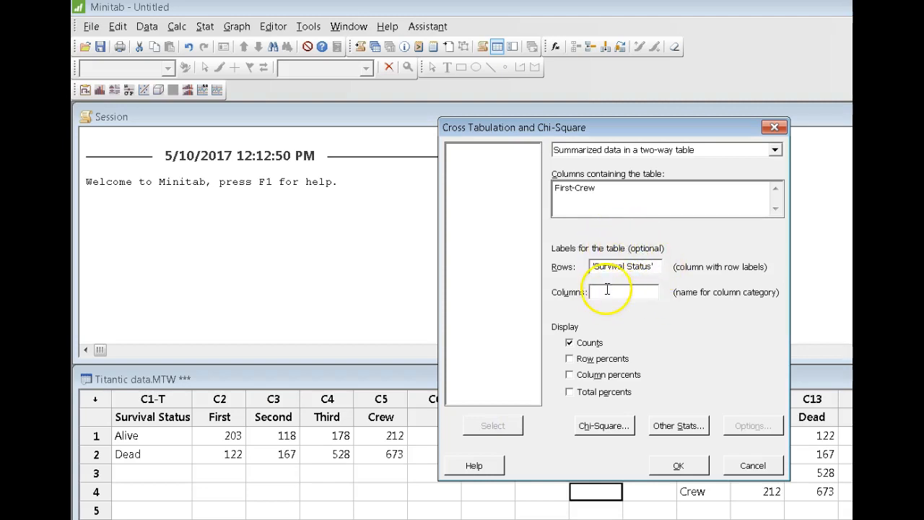
left_click(623, 292)
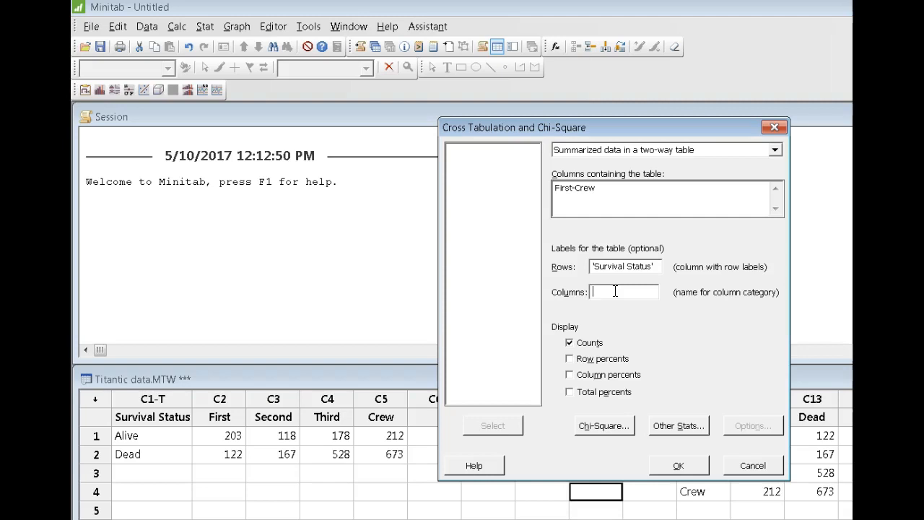
type("Class")
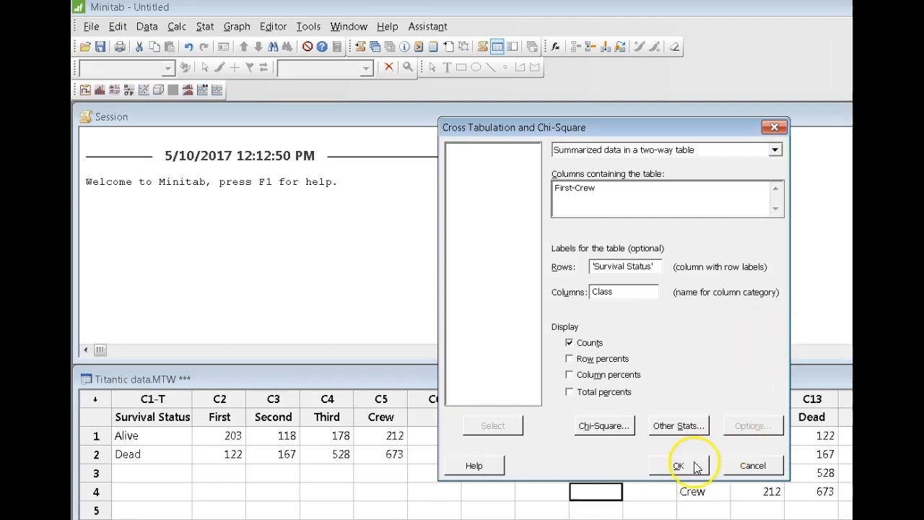
Run the tabulation to get survival counts by class with totals (711 alive, 1490 dead, 2201).
left_click(677, 465)
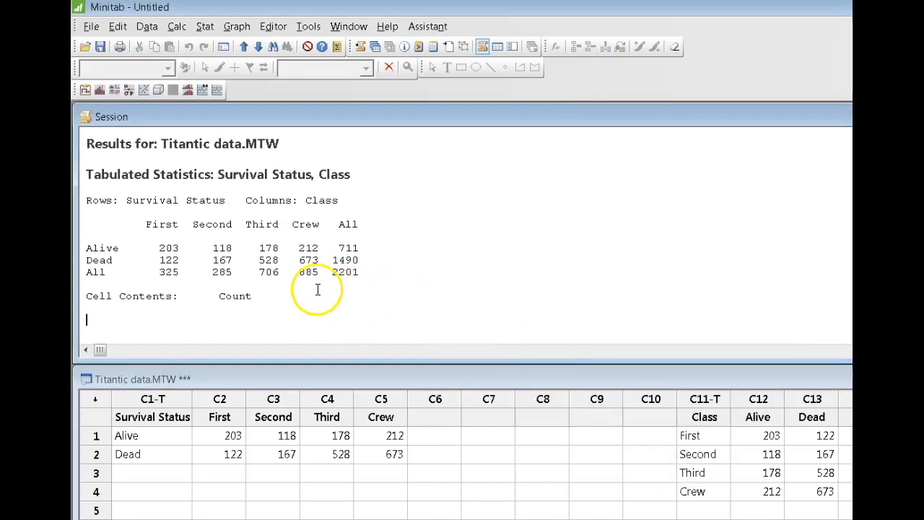
mouse_move(123, 281)
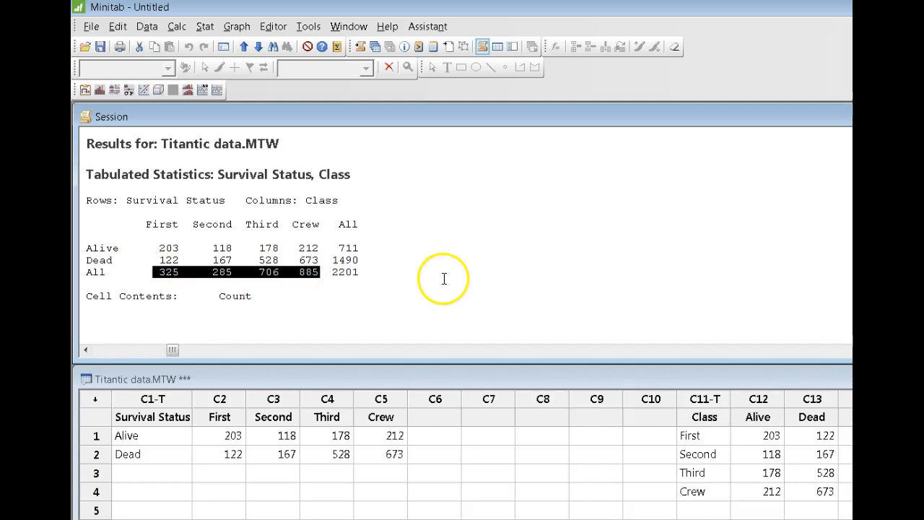
left_click(347, 249)
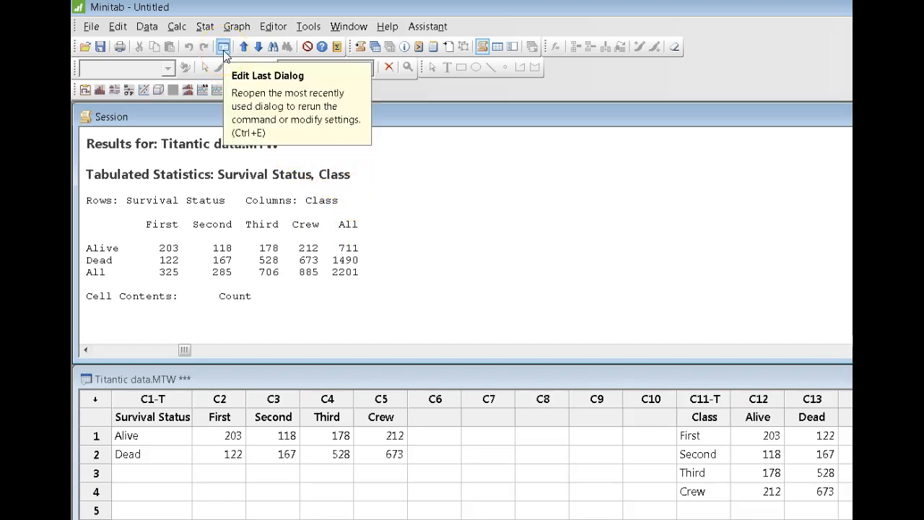
Rerun the table displaying total percents instead of counts (32.30% alive, 67.70% dead).
left_click(222, 46)
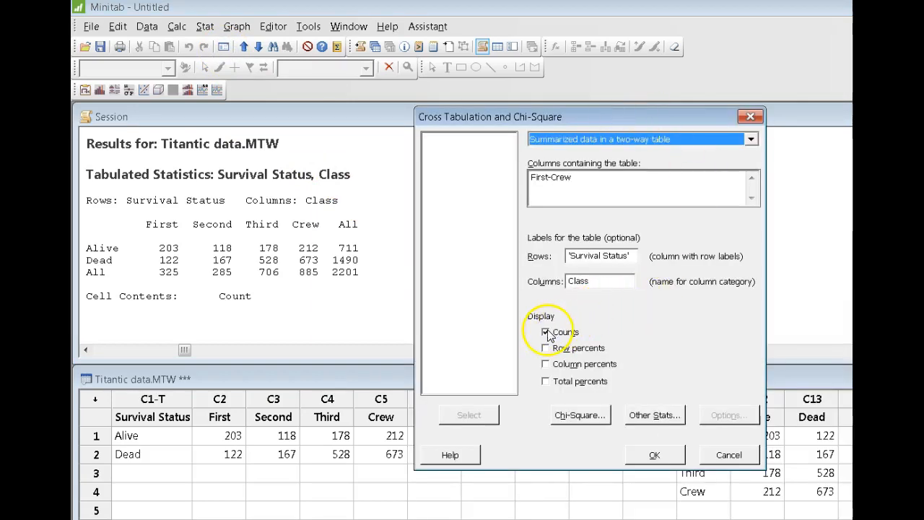
left_click(546, 330)
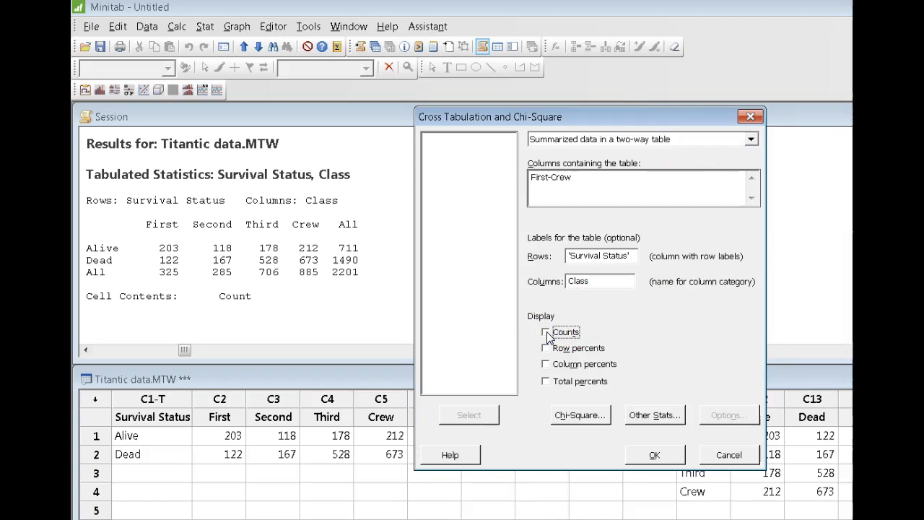
left_click(546, 381)
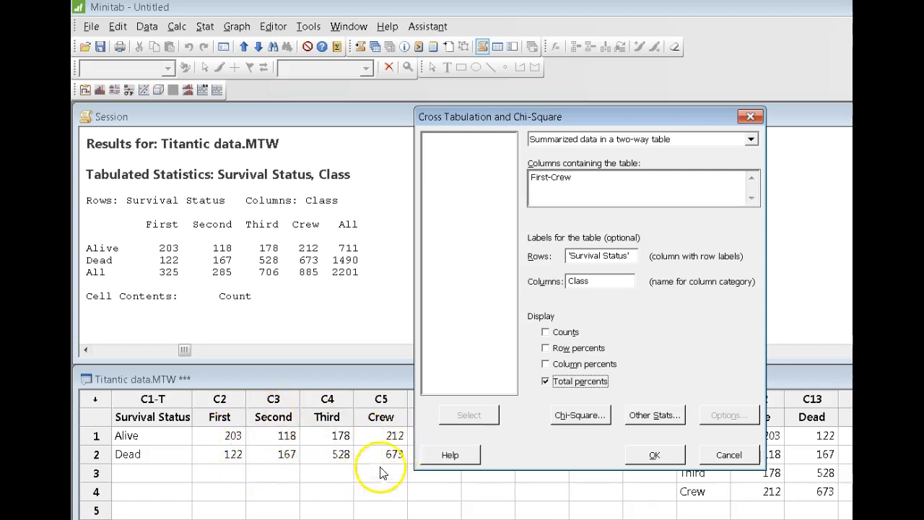
mouse_move(396, 440)
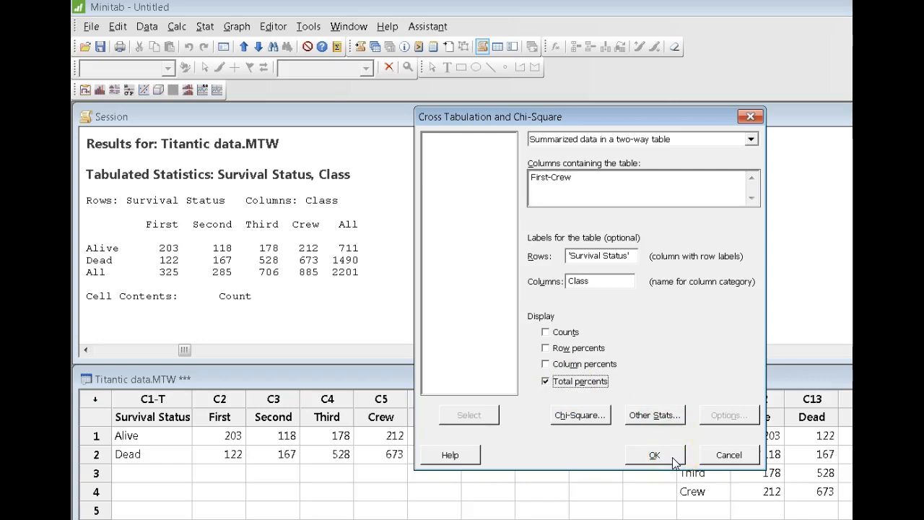
left_click(653, 453)
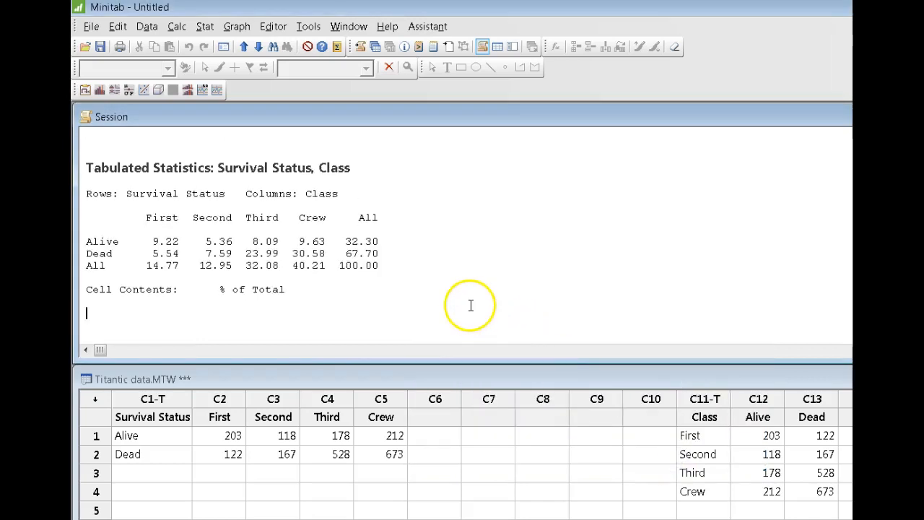
left_click(560, 254)
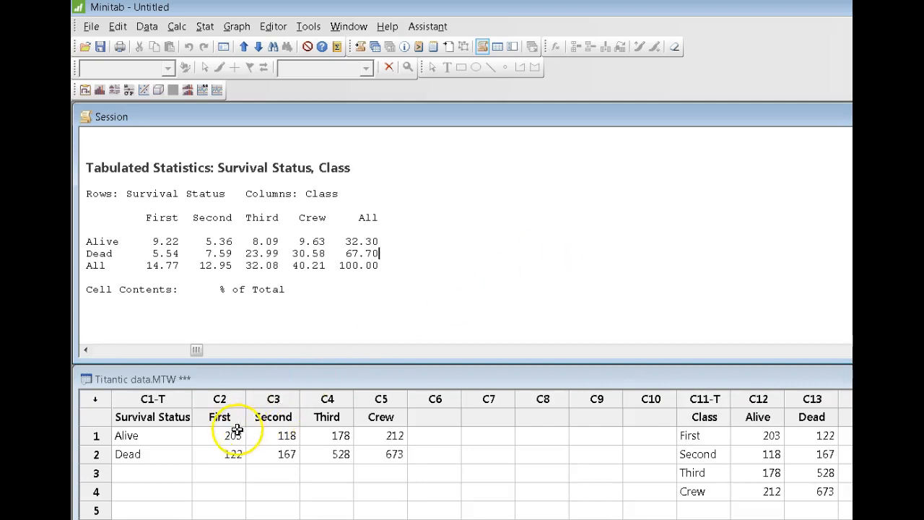
left_click_drag(220, 436, 381, 453)
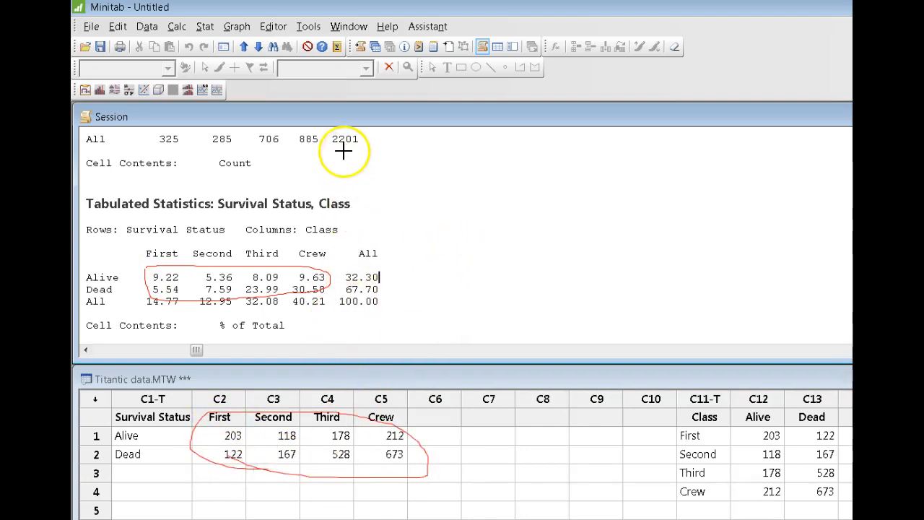
mouse_move(410, 269)
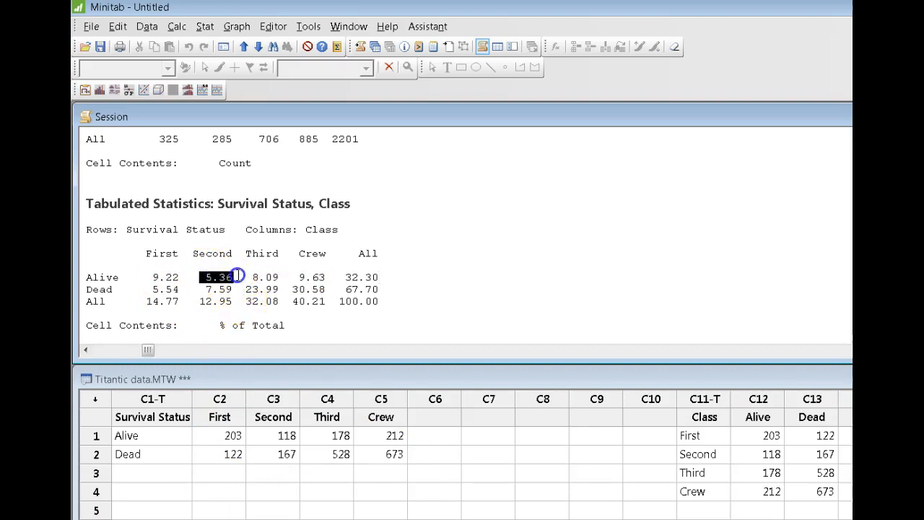
mouse_move(238, 277)
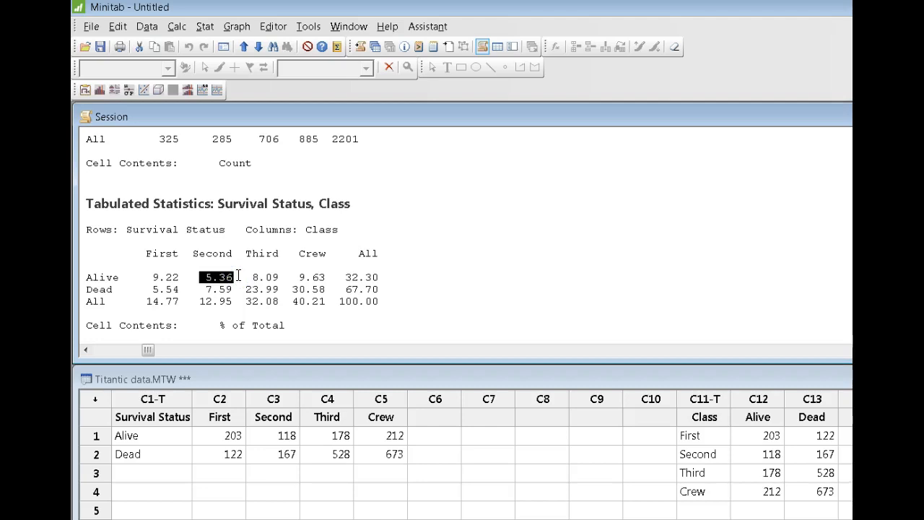
mouse_move(233, 246)
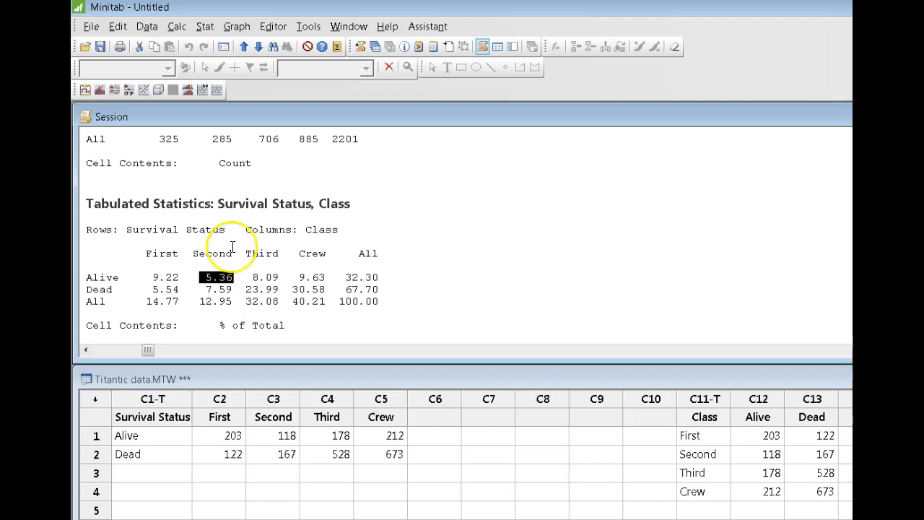
mouse_move(260, 281)
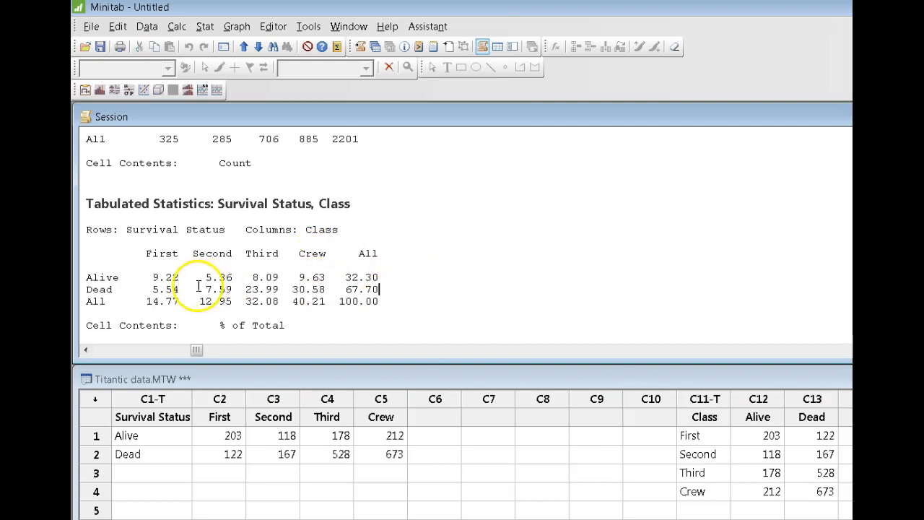
mouse_move(345, 341)
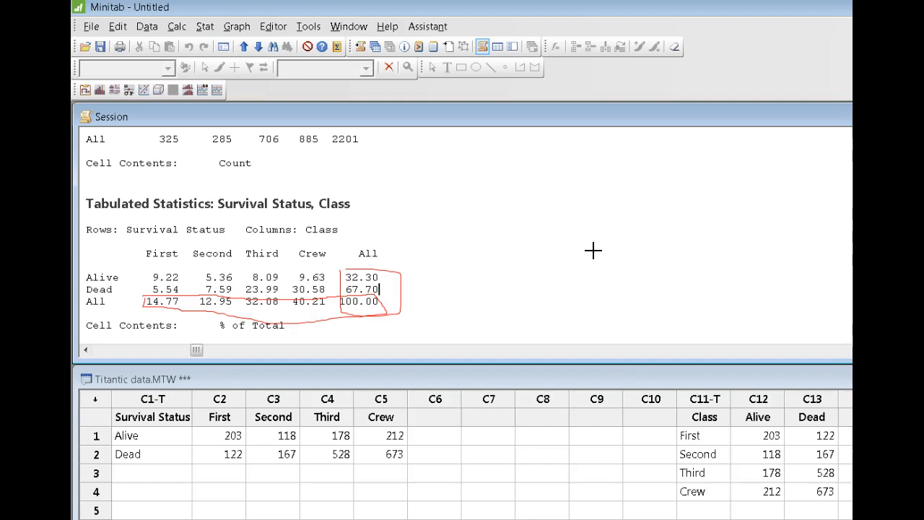
mouse_move(312, 490)
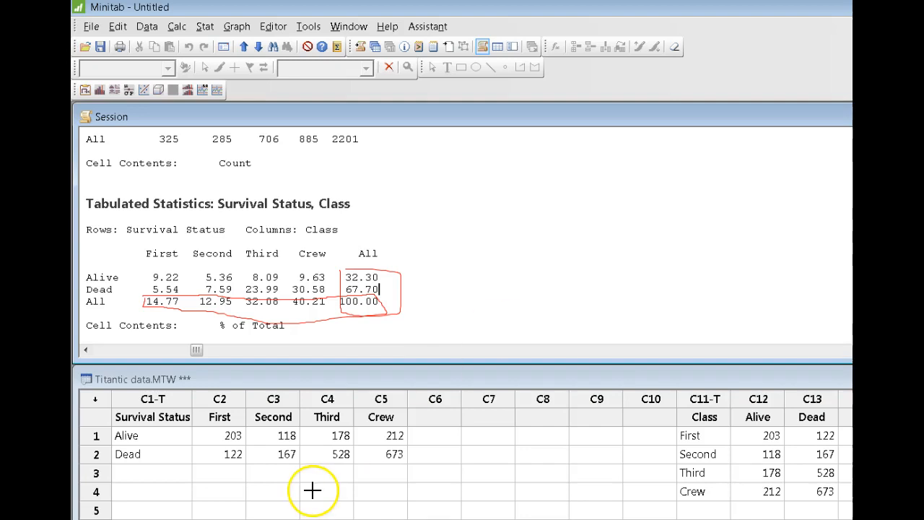
mouse_move(429, 278)
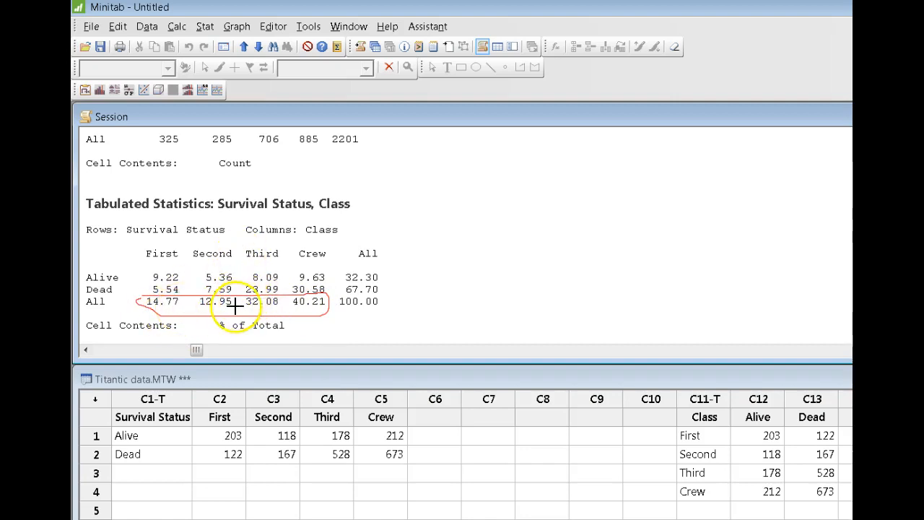
mouse_move(375, 295)
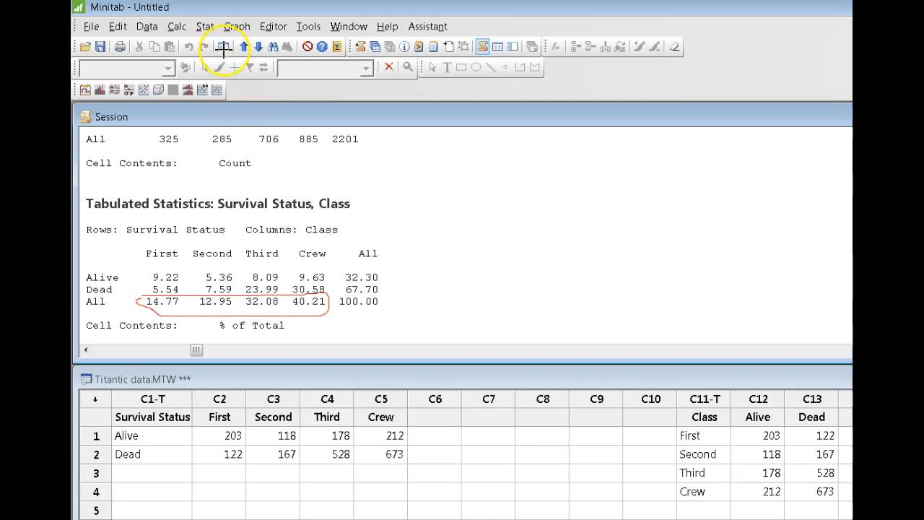
mouse_move(462, 238)
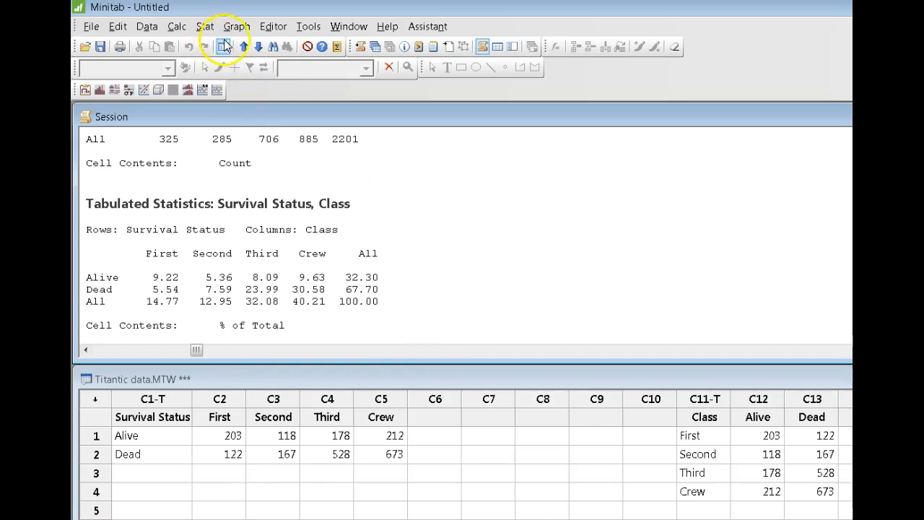
mouse_move(225, 46)
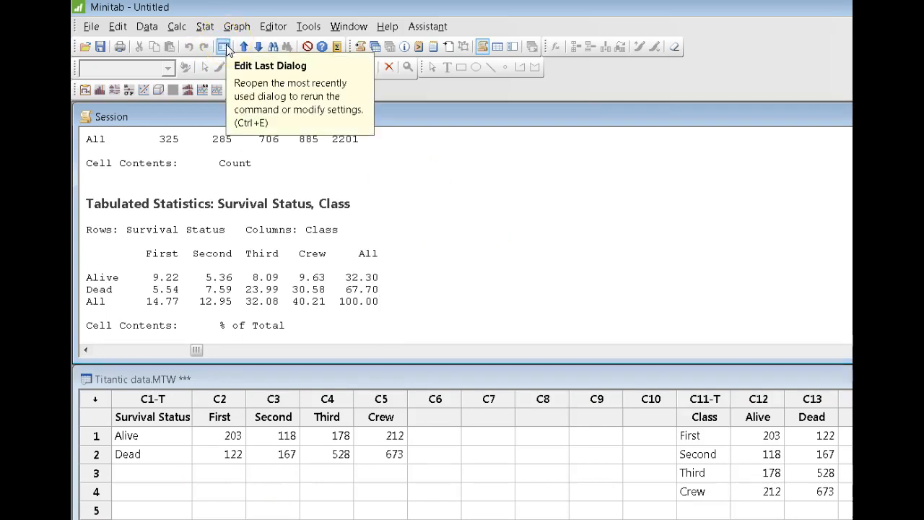
Reopen the last dialog and set the display to row percents only.
left_click(225, 46)
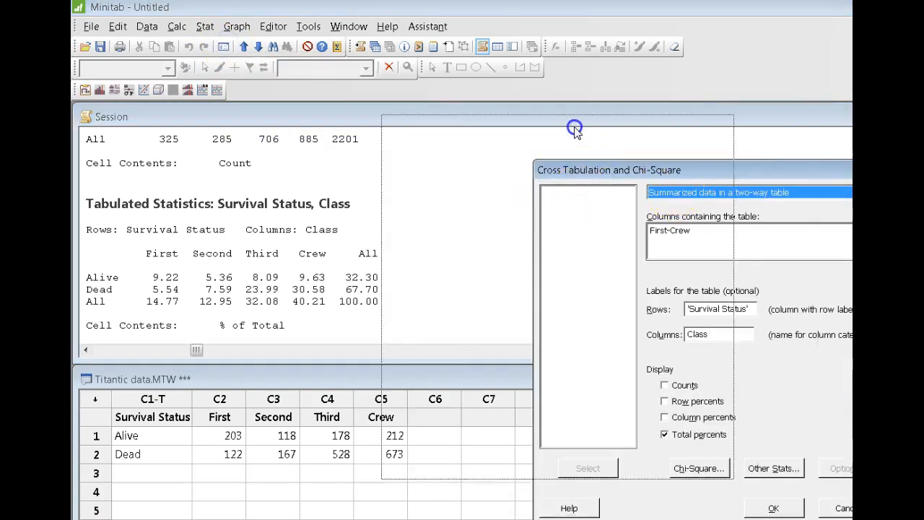
left_click_drag(575, 128, 684, 95)
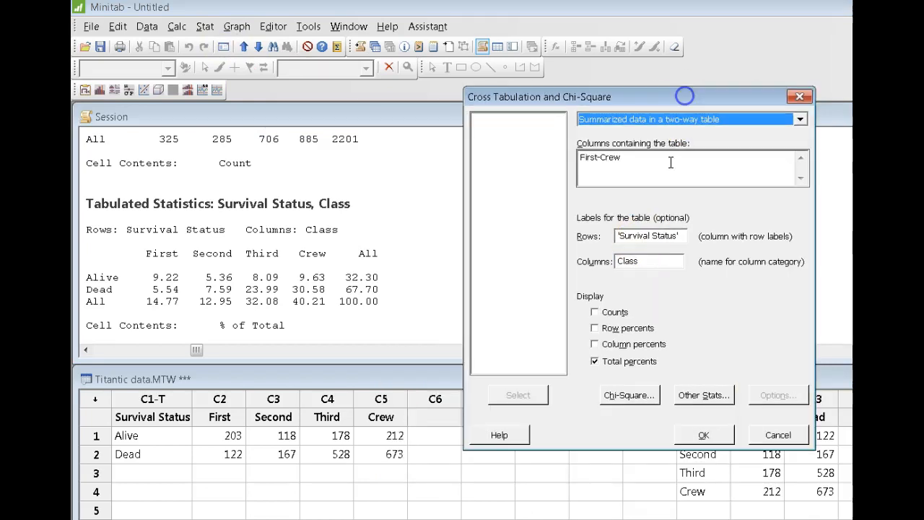
mouse_move(686, 319)
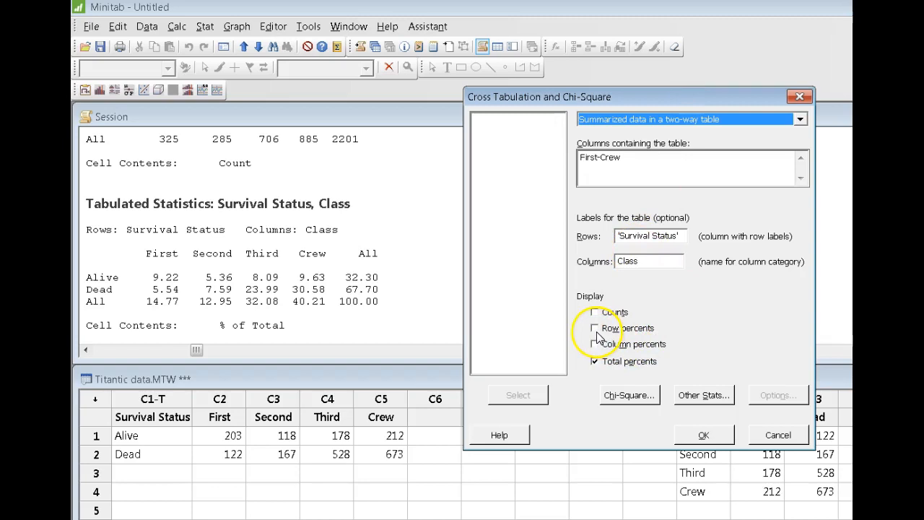
left_click(594, 328)
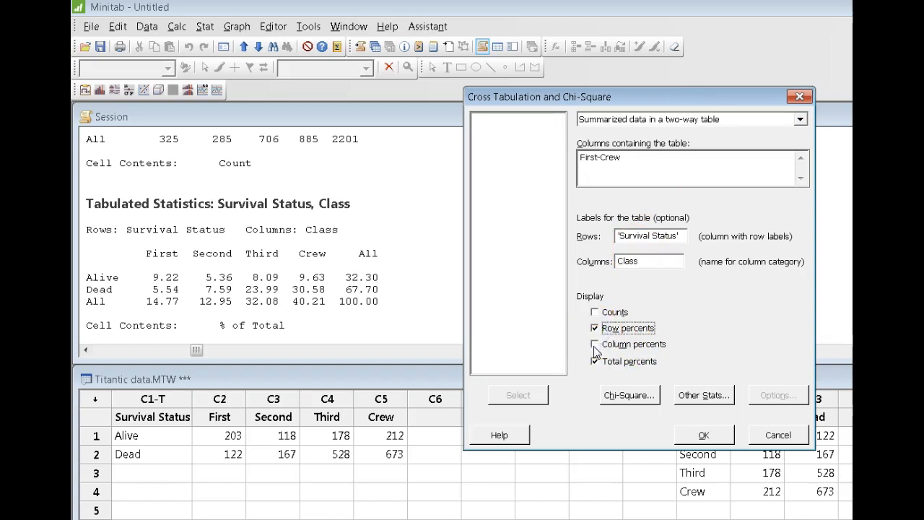
left_click(594, 344)
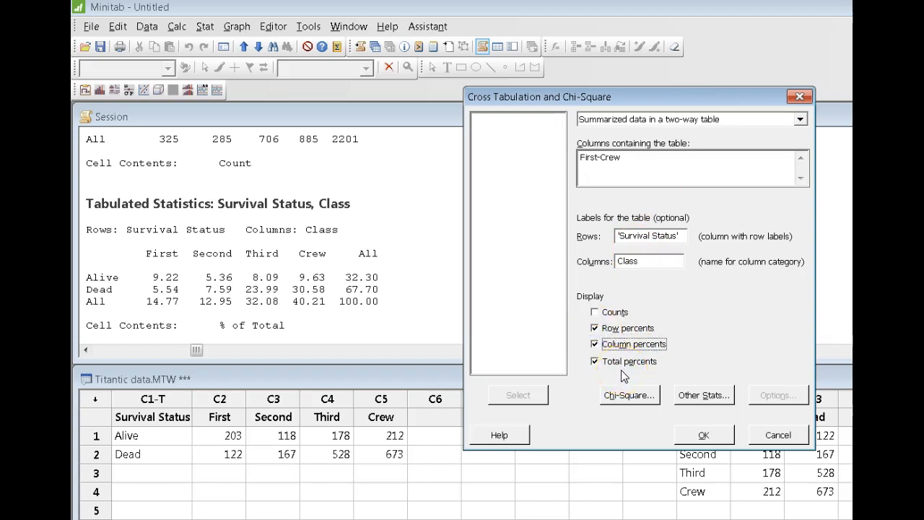
left_click(595, 311)
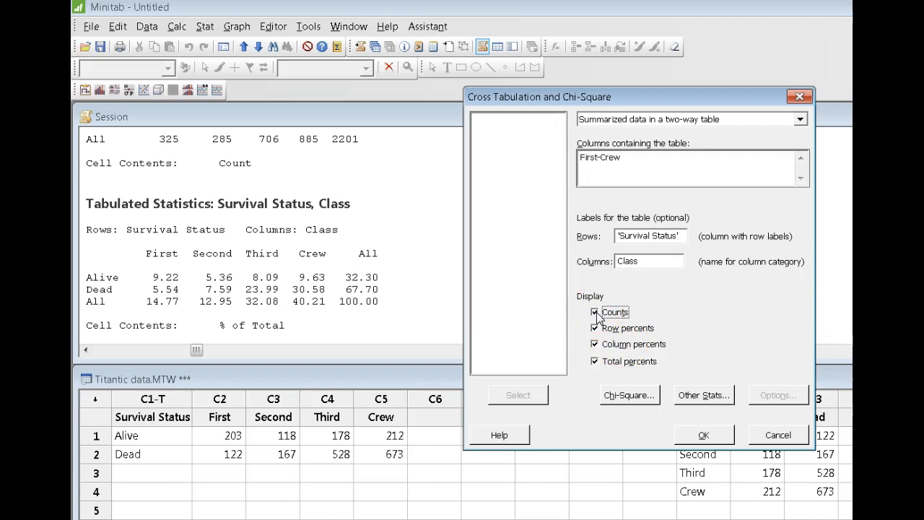
left_click(594, 312)
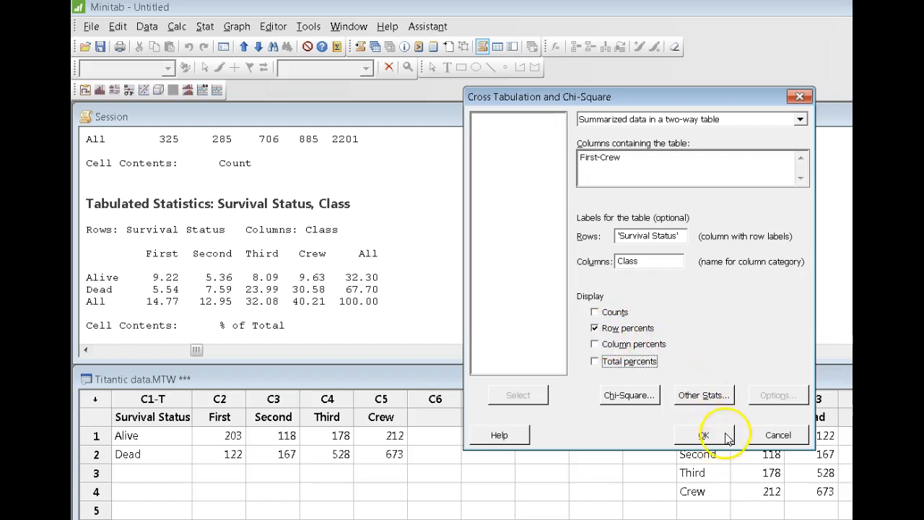
Run the row-percent table and highlight the 8.19 Dead share in First and the 100.00 row totals.
left_click(694, 434)
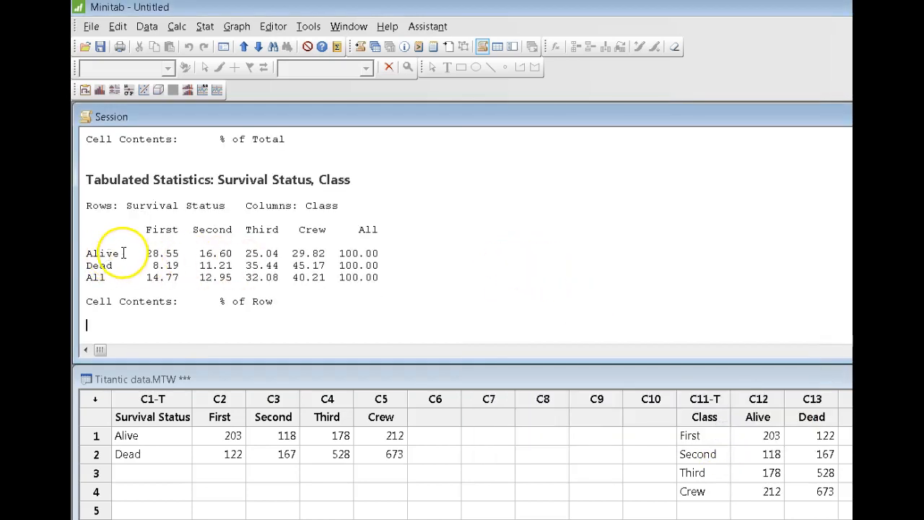
left_click_drag(130, 253, 325, 252)
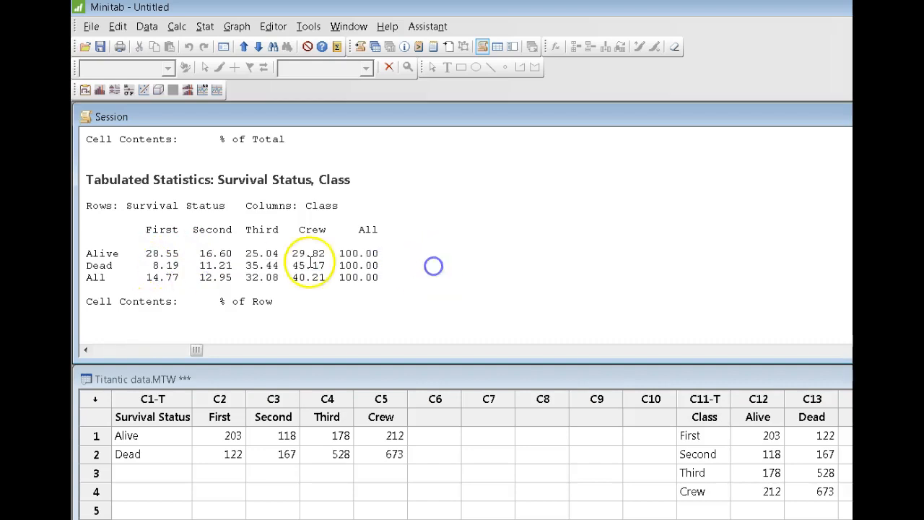
double_click(309, 265)
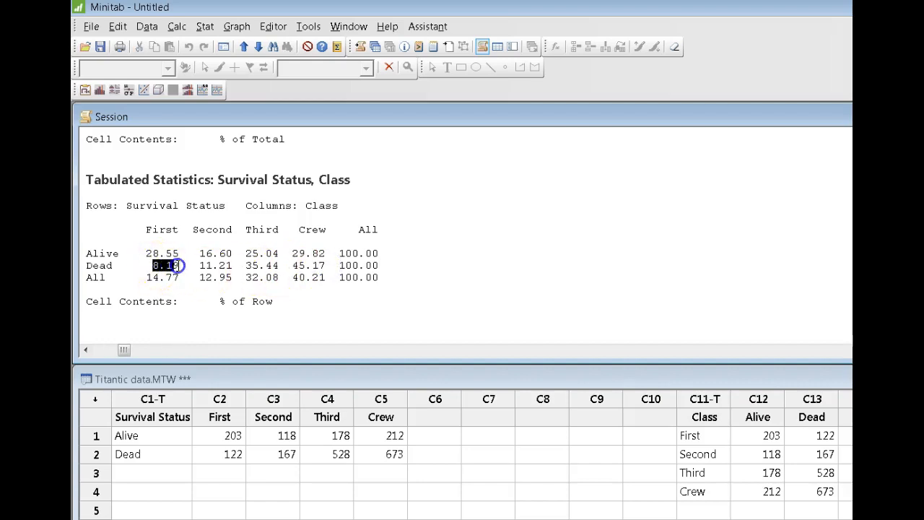
mouse_move(563, 250)
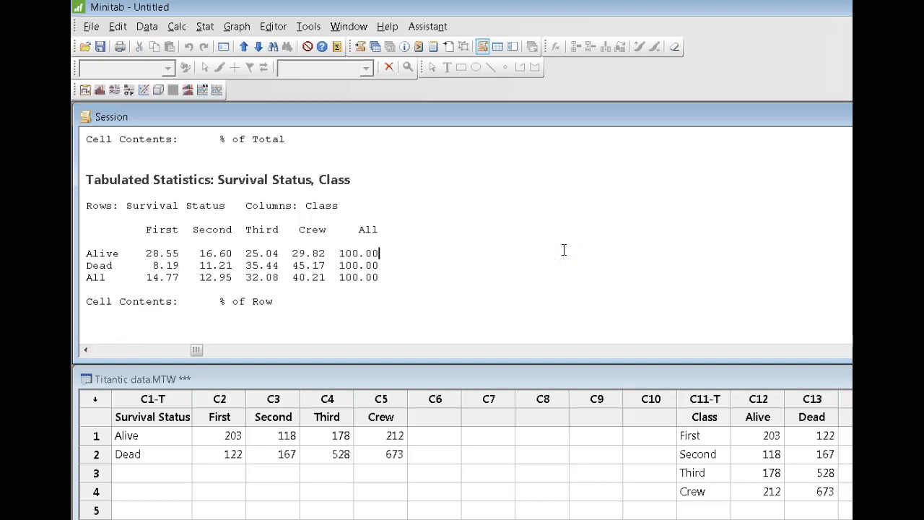
double_click(358, 252)
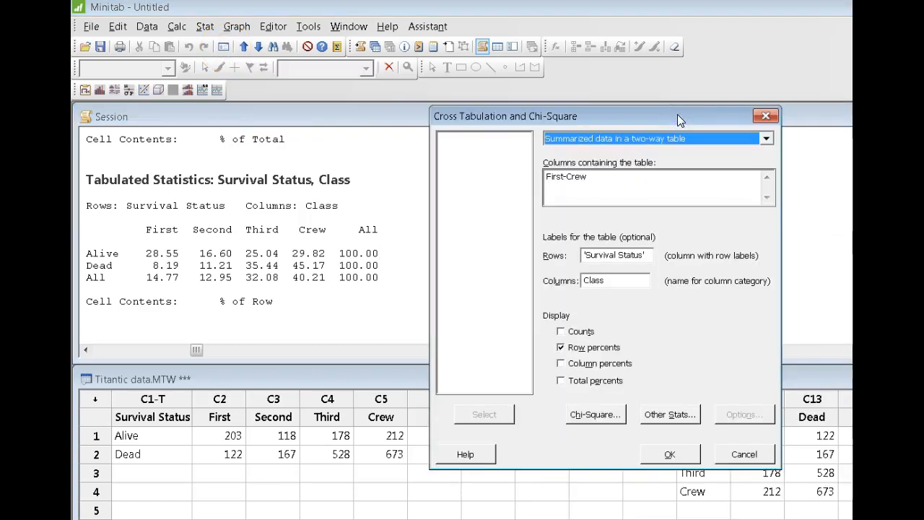
Switch the display from row percents to column percents and rerun the table.
left_click(560, 347)
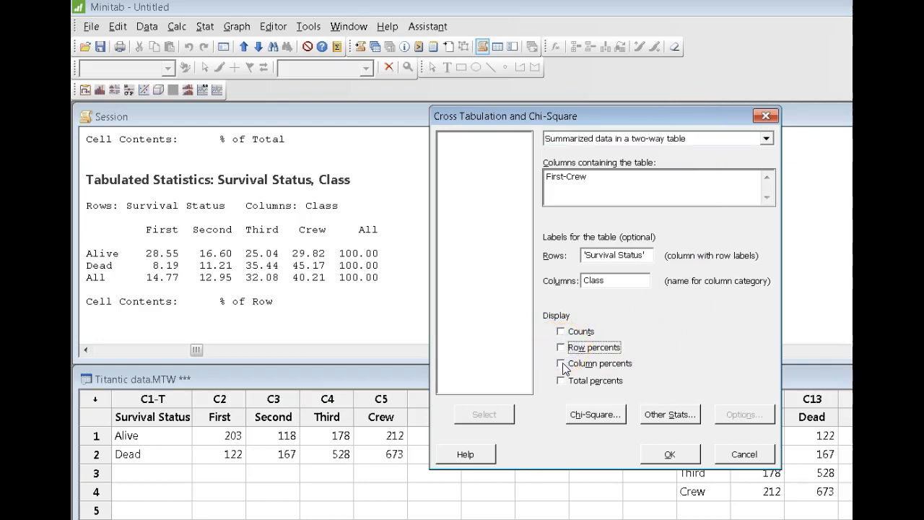
left_click(560, 364)
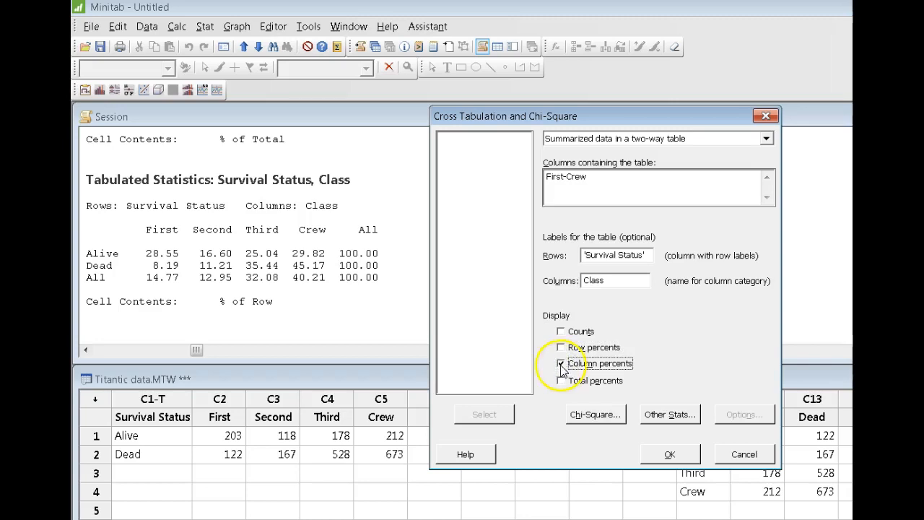
left_click(668, 454)
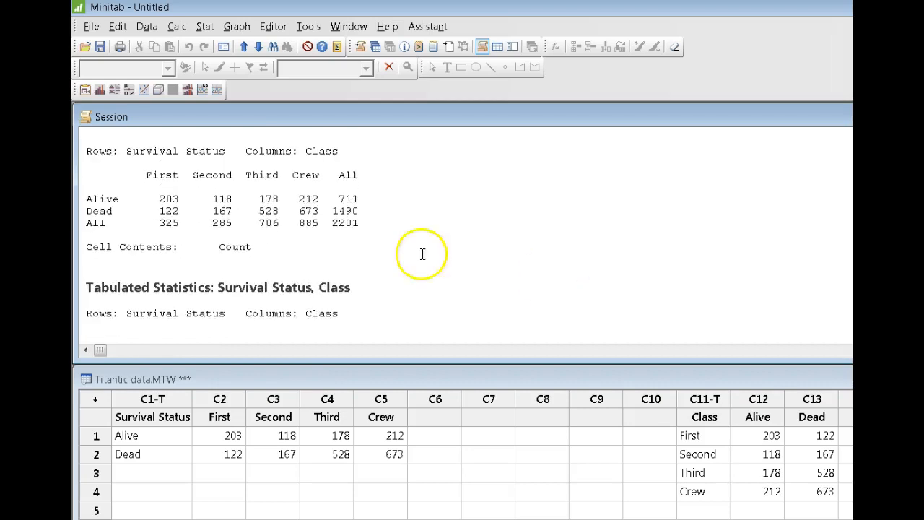
mouse_move(157, 201)
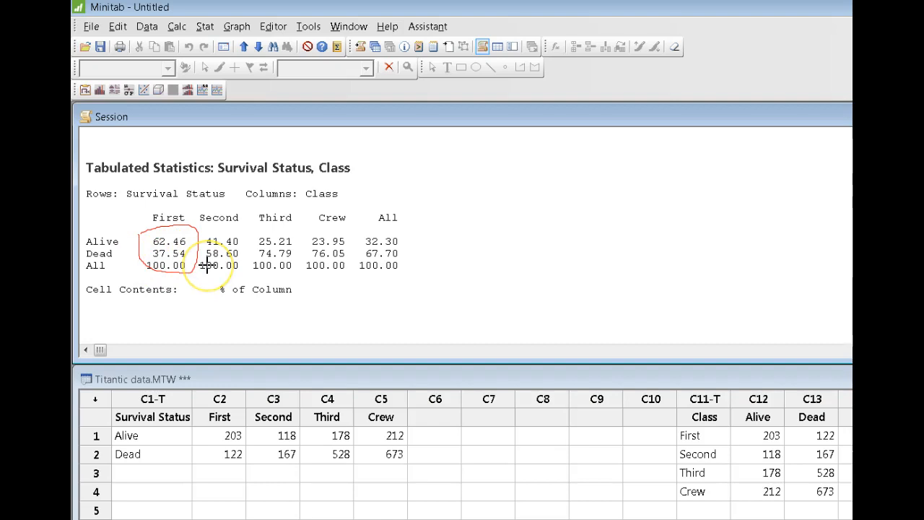
mouse_move(338, 284)
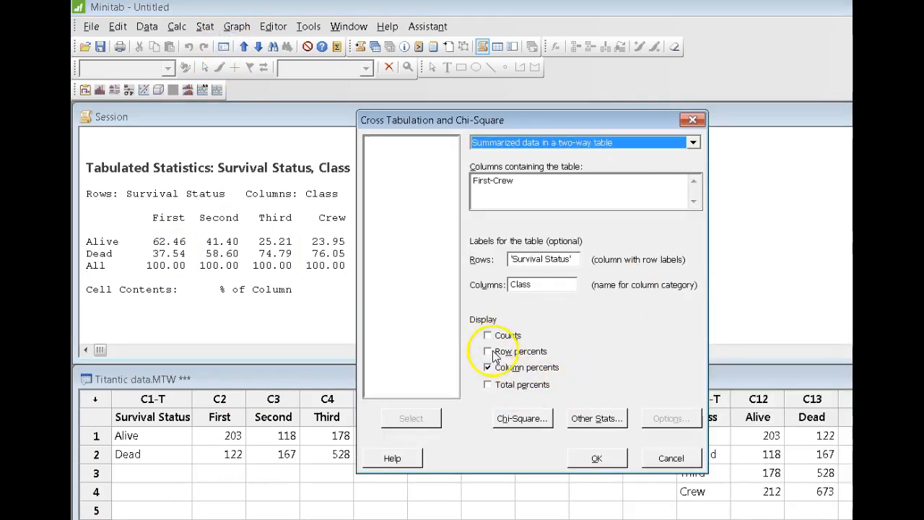
Reopen the cross tabulation settings with column percents still checked.
left_click(488, 367)
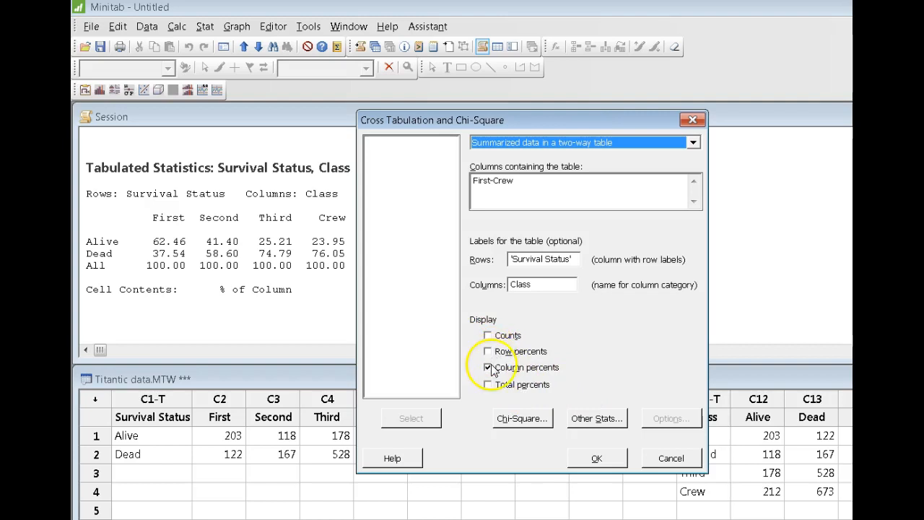